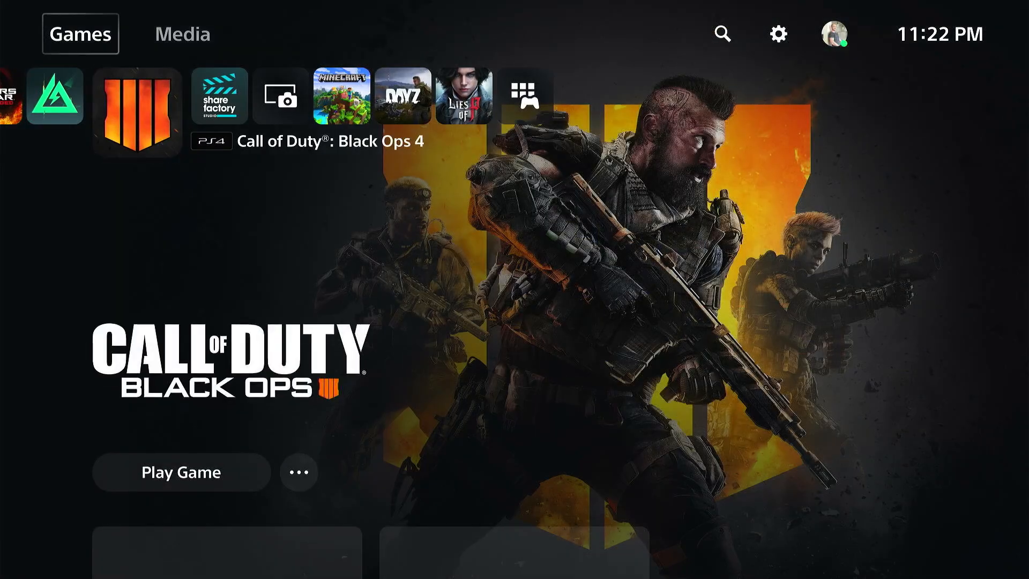
Step: Go from Settings to Network > Settings > Set Up Internet Connection
{"action": "left_click", "coordinate": [779, 33]}
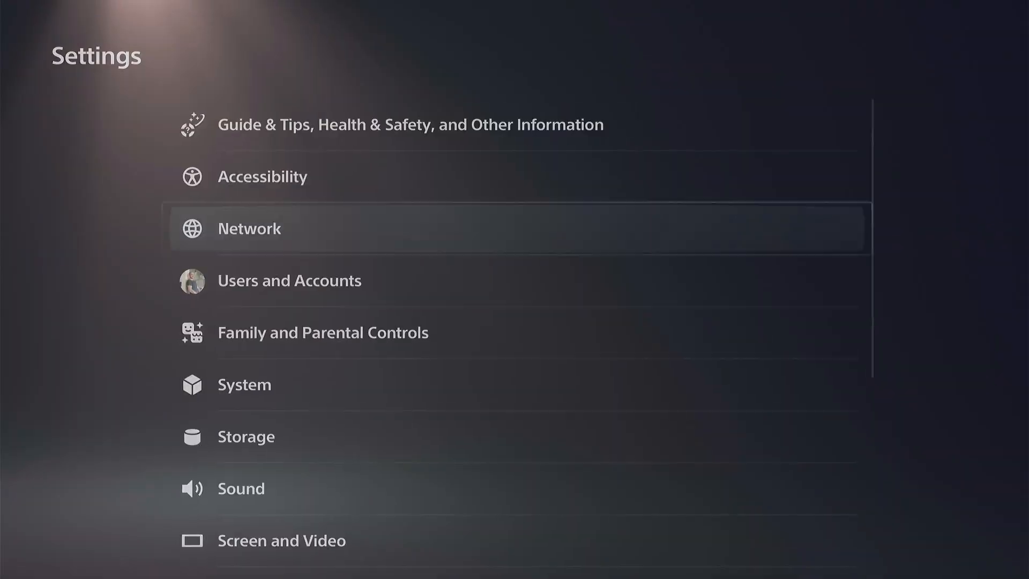
{"action": "left_click", "coordinate": [248, 228]}
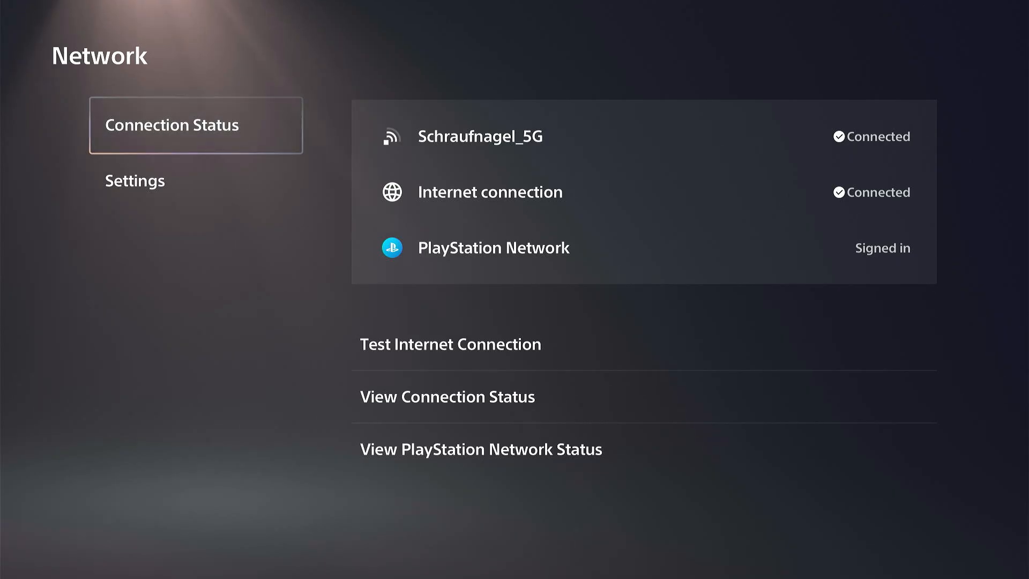
{"action": "left_click", "coordinate": [134, 180]}
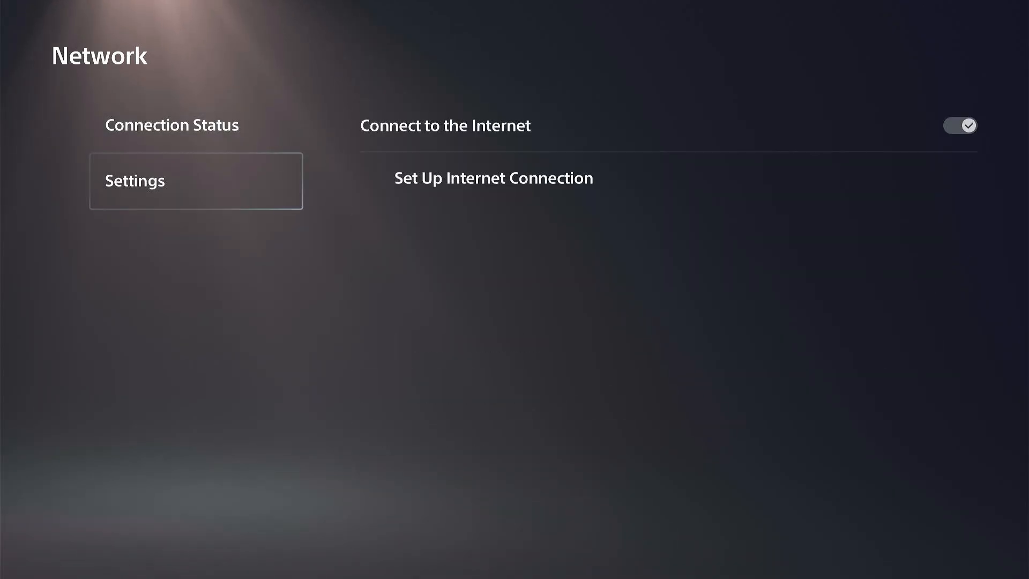
{"action": "left_click", "coordinate": [493, 178]}
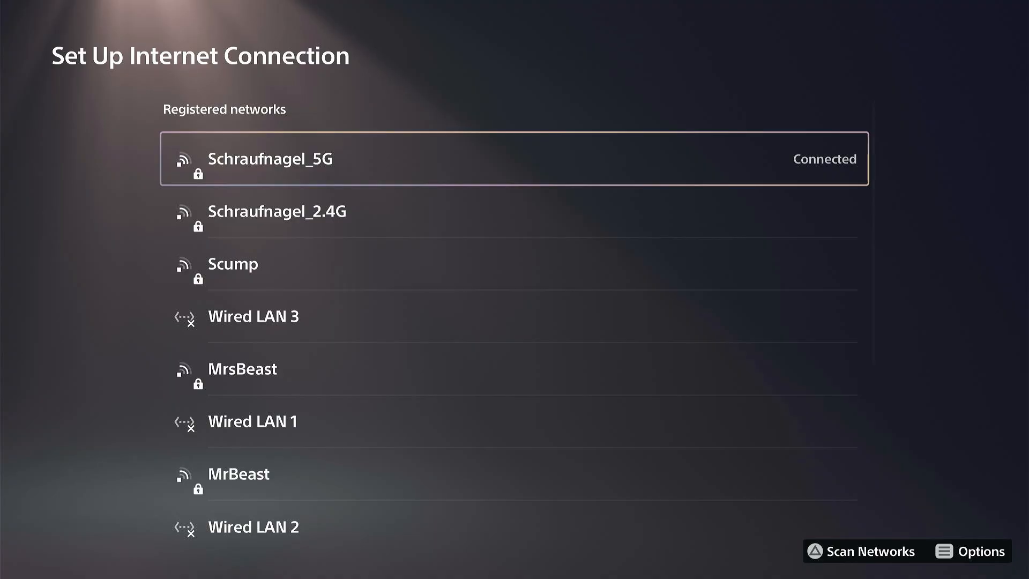
Step: Set Wi-Fi Frequency Bands to 5 GHz Only from Options and accept the disconnection warning
{"action": "left_click", "coordinate": [979, 550]}
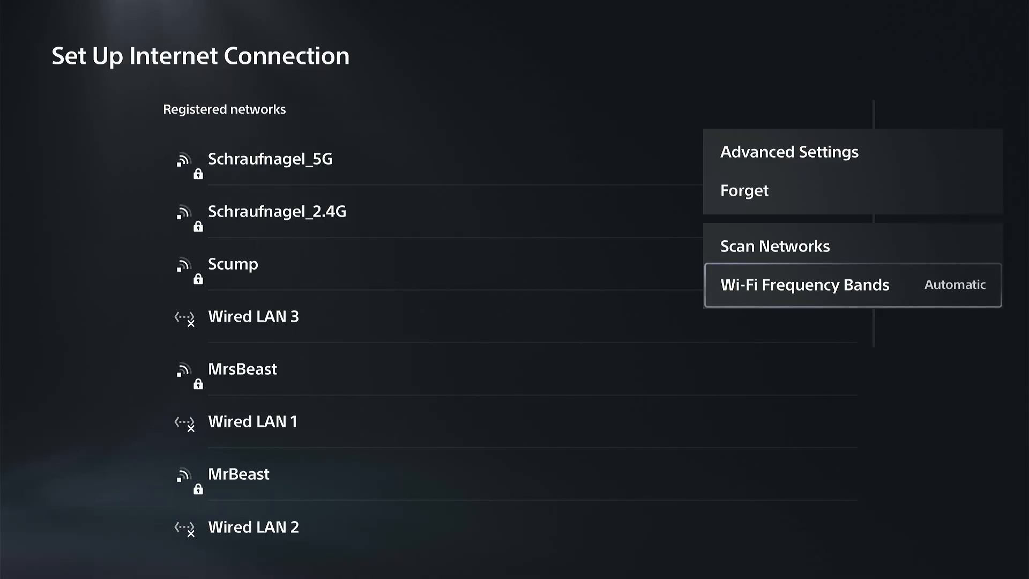
{"action": "left_click", "coordinate": [804, 285]}
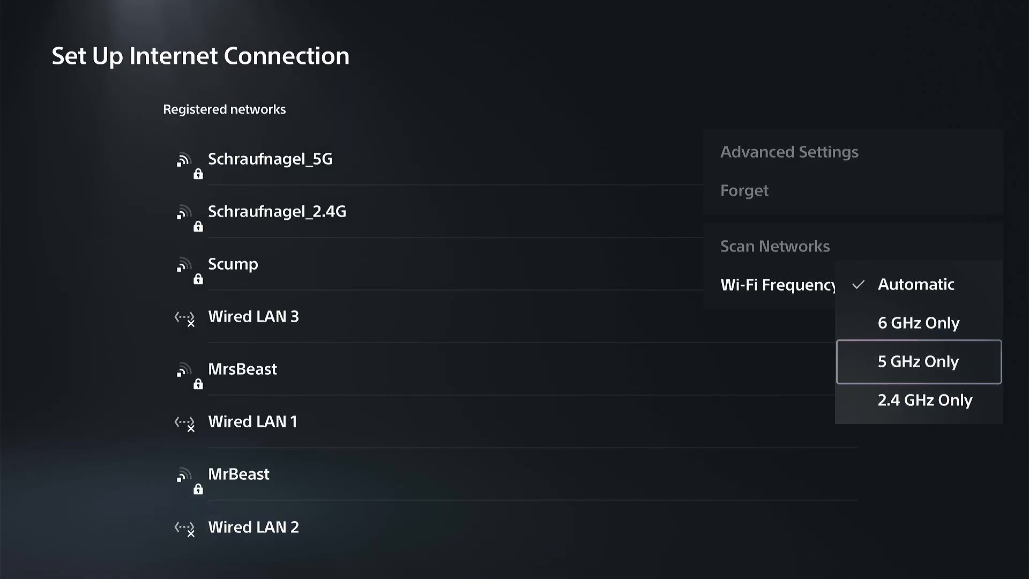
{"action": "left_click", "coordinate": [918, 360]}
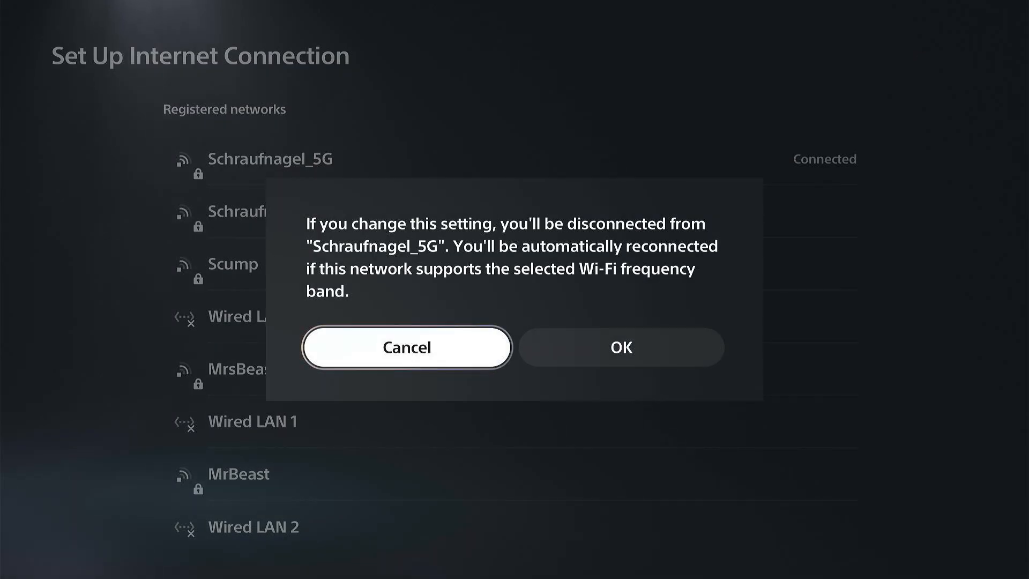
{"action": "mouse_move", "coordinate": [620, 347]}
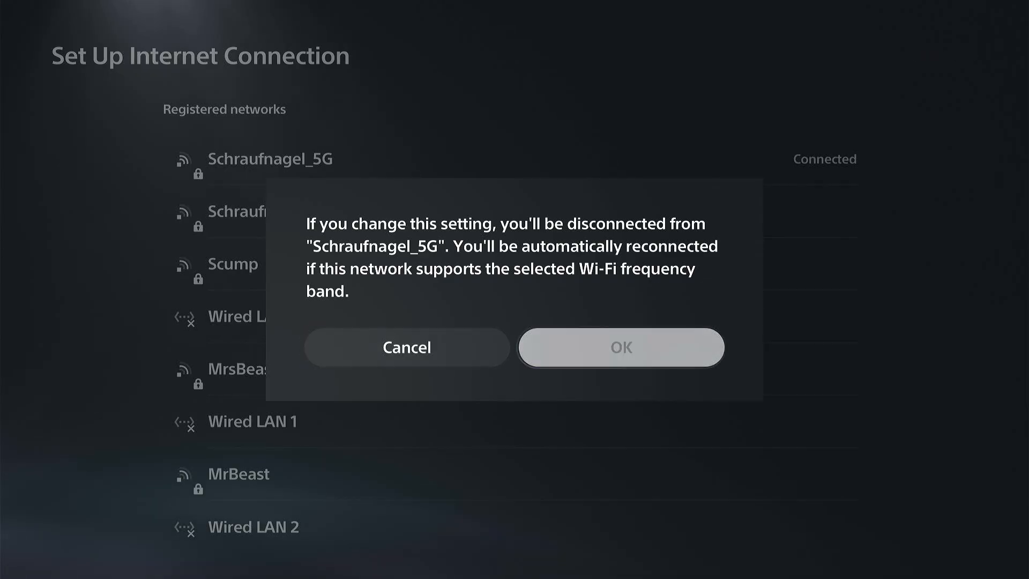
{"action": "left_click", "coordinate": [620, 347]}
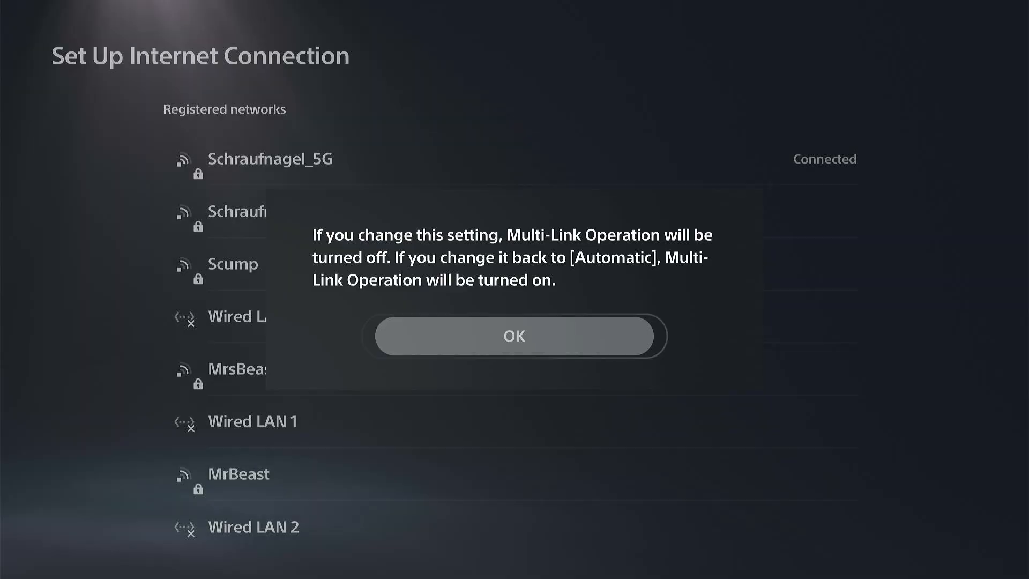
Step: Acknowledge the Multi-Link Operation notice and let the access point reconnection finish
{"action": "left_click", "coordinate": [515, 336]}
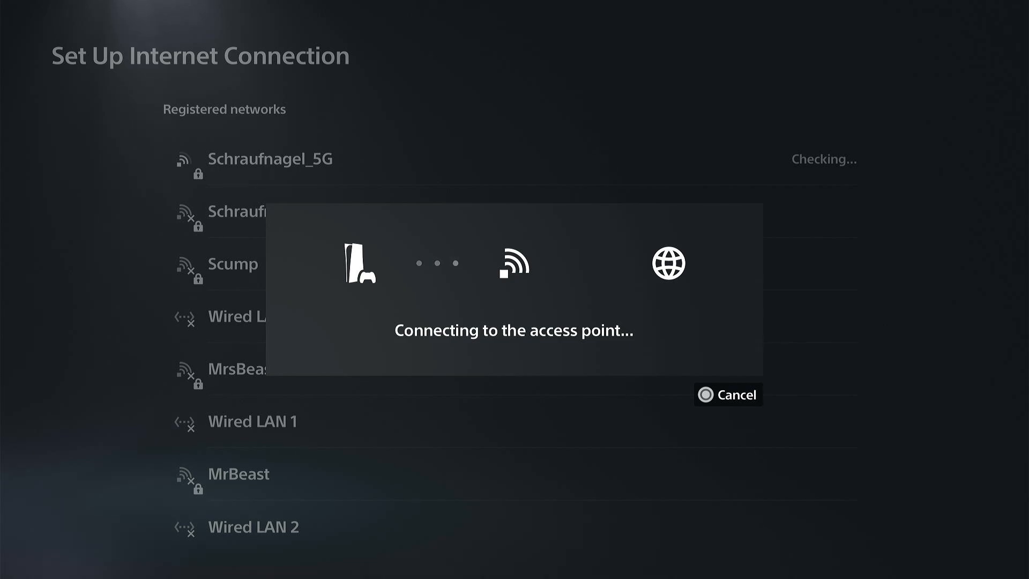
{"action": "left_click", "coordinate": [728, 395]}
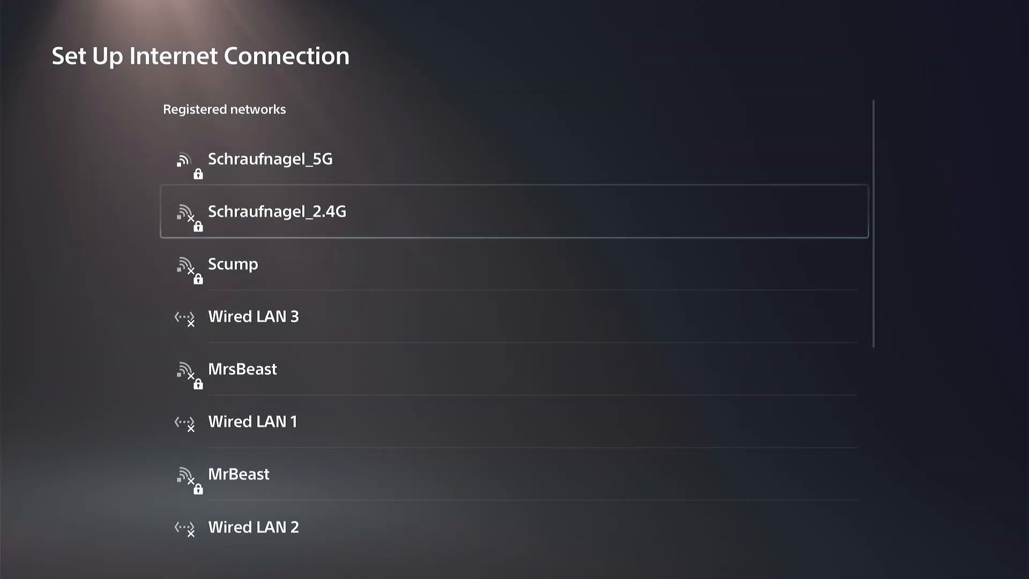
Step: Confirm 5 GHz Only and review Schraufnagel_5G's advanced settings before returning to Network settings
{"action": "scroll", "scroll_direction": "down", "scroll_amount": 3}
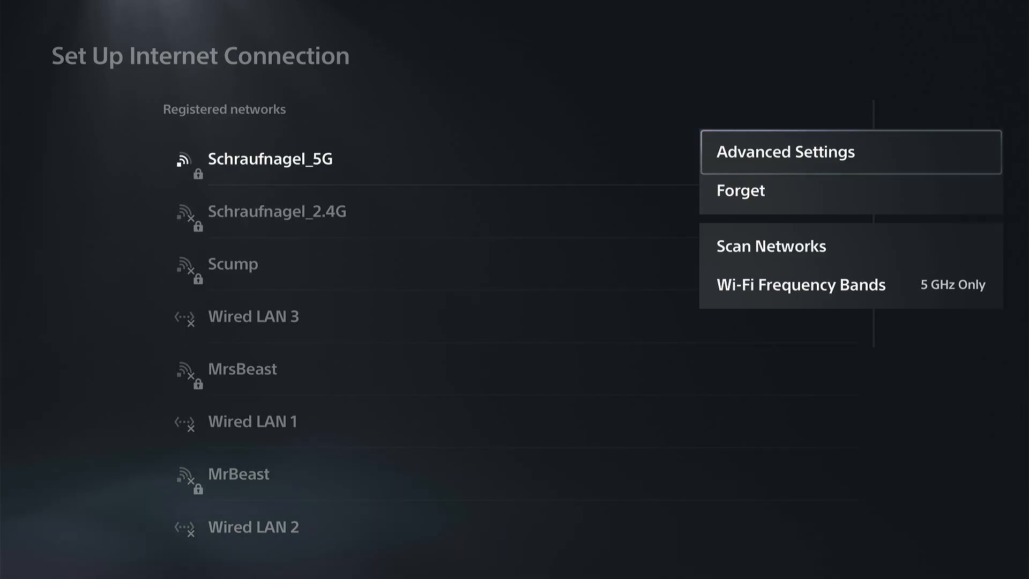
{"action": "left_click", "coordinate": [784, 151]}
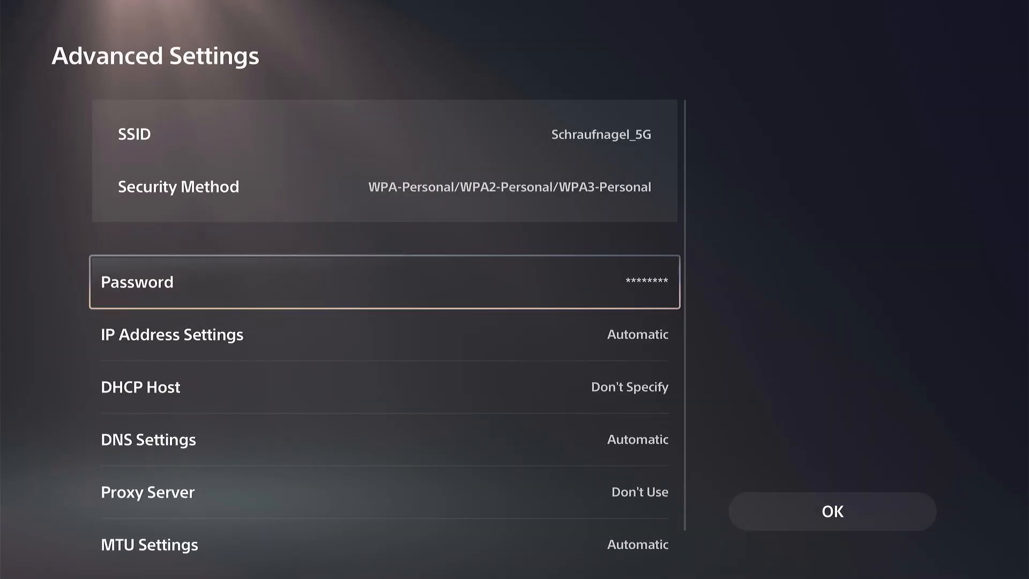
{"action": "scroll", "scroll_direction": "down", "scroll_amount": 3}
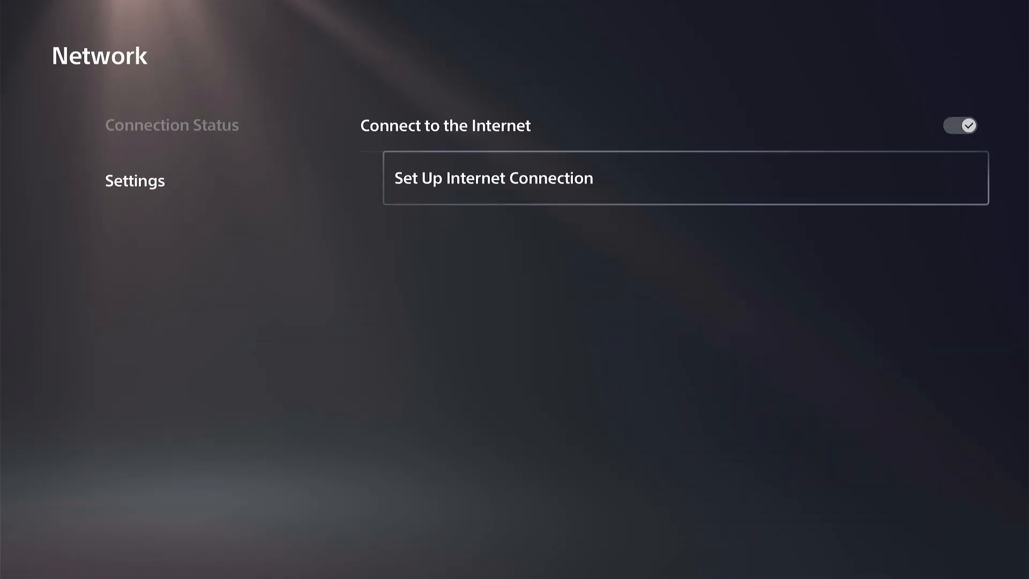
Step: Recheck Connection Status until it shows Schraufnagel_5G connected and PlayStation Network signed in
{"action": "left_click", "coordinate": [171, 125]}
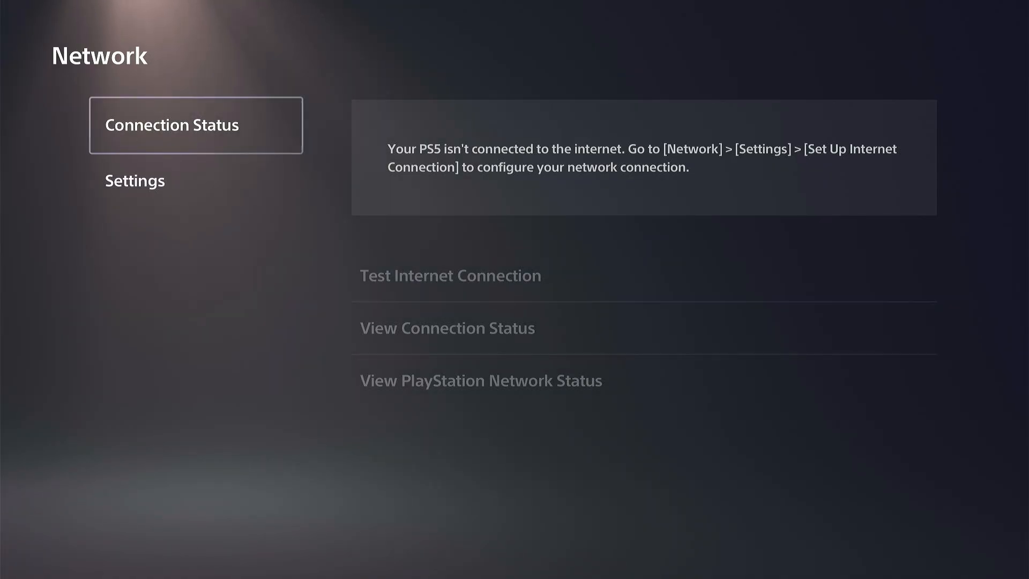
{"action": "left_click", "coordinate": [134, 181]}
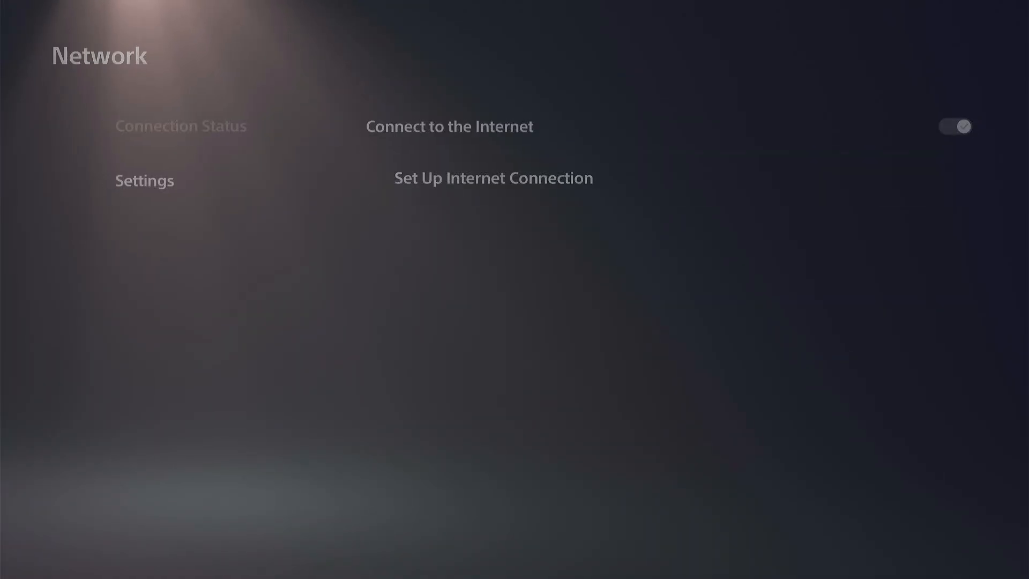
{"action": "left_click", "coordinate": [492, 178]}
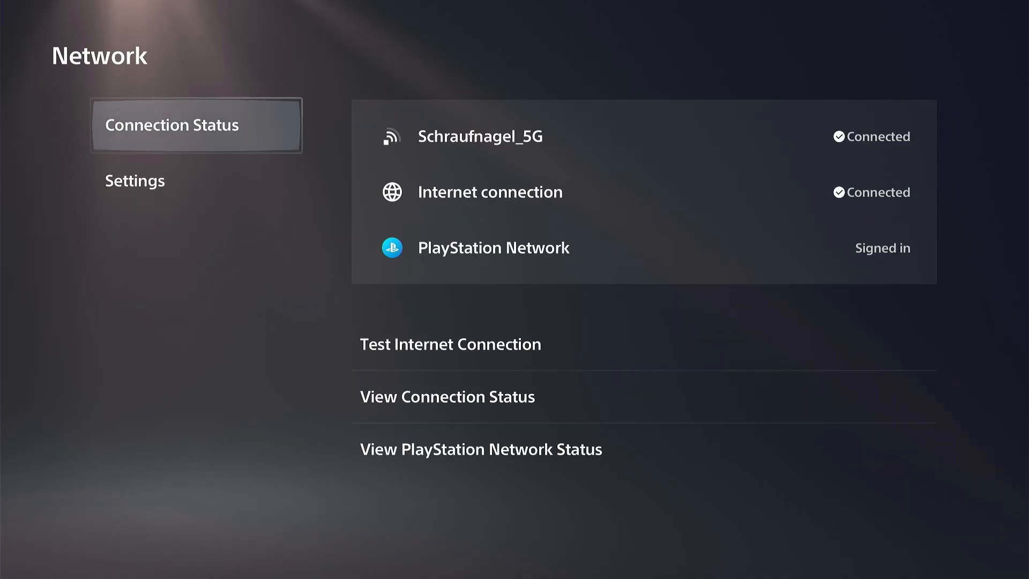
{"action": "left_click", "coordinate": [134, 181]}
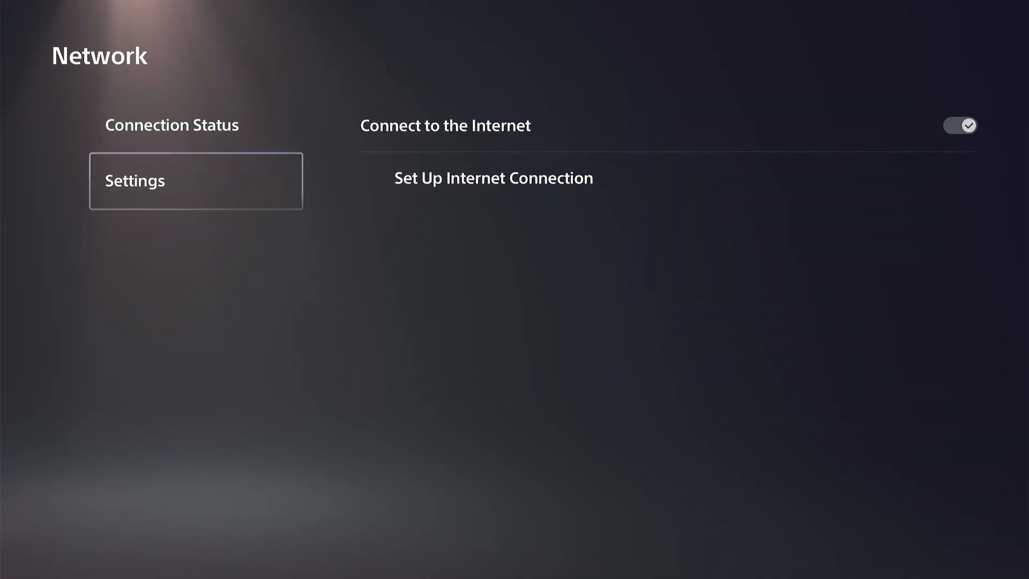